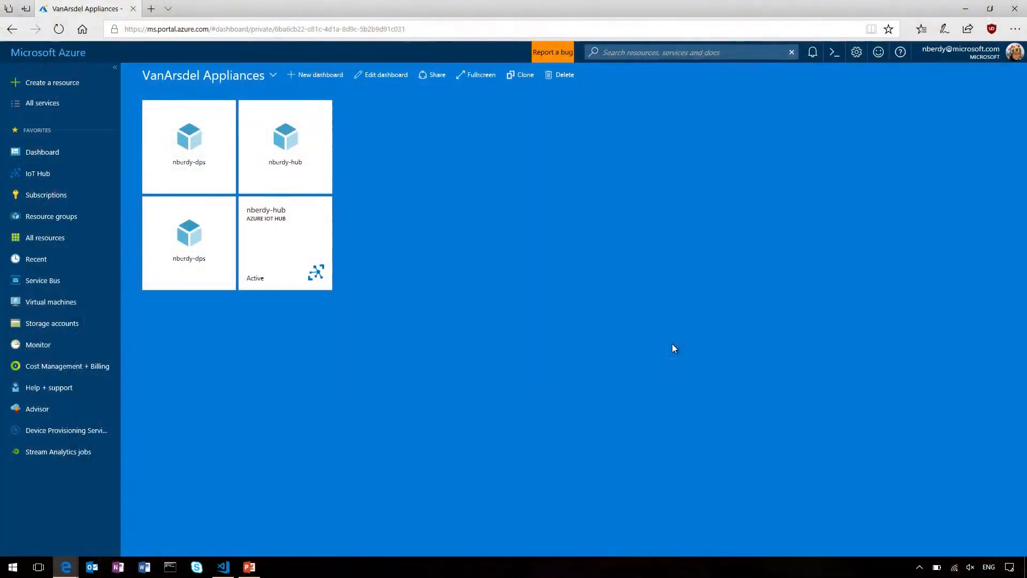
mouse_move(189, 243)
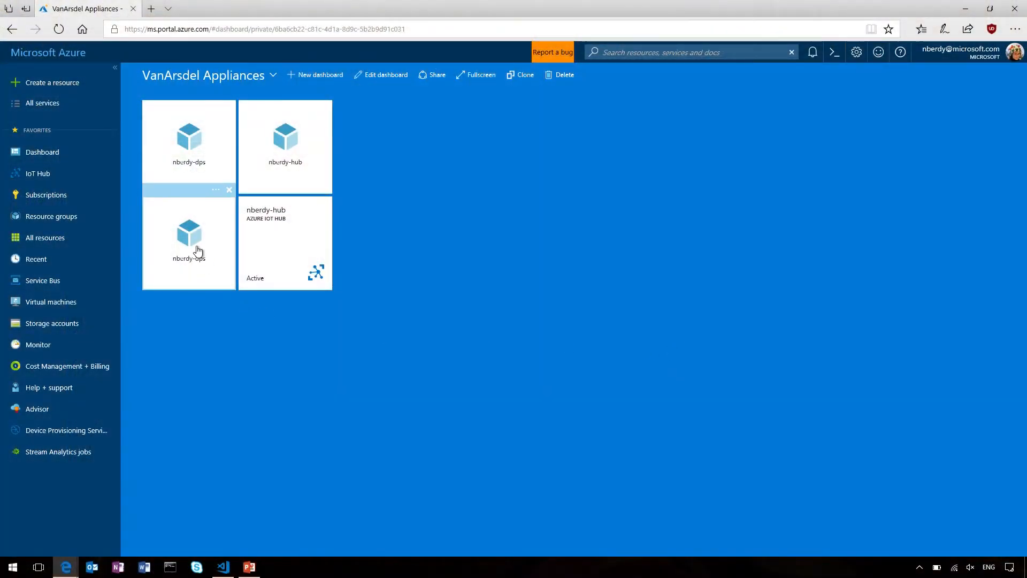
mouse_move(193, 262)
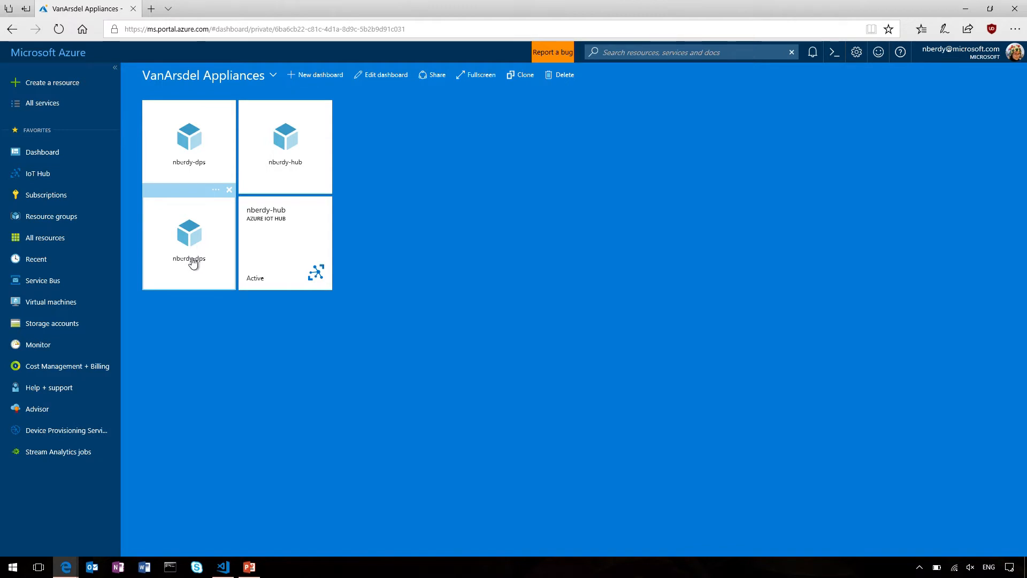
Return to the dashboard and reopen the nberdy-dps Device Provisioning Service tile
left_click(188, 236)
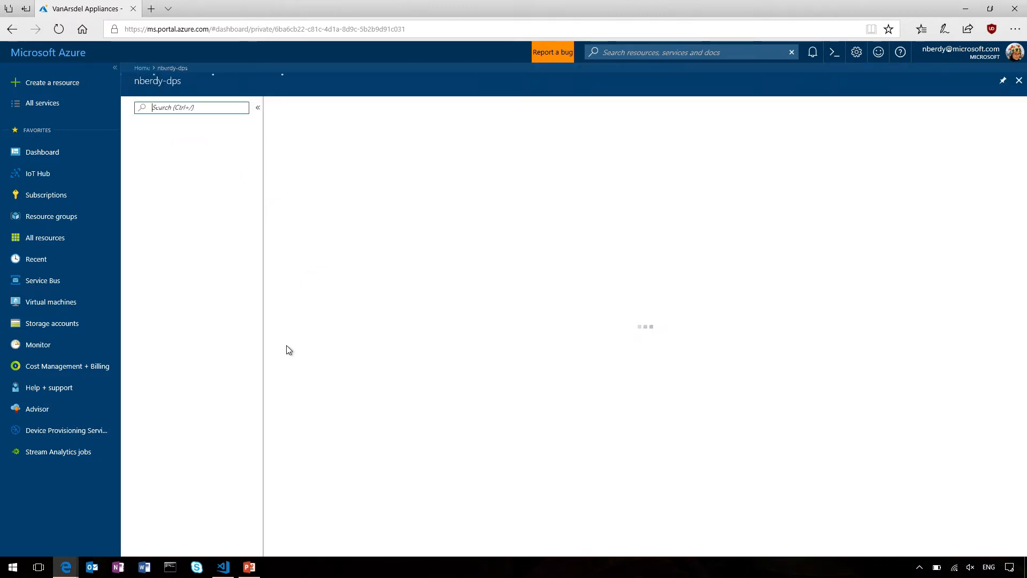
left_click(182, 351)
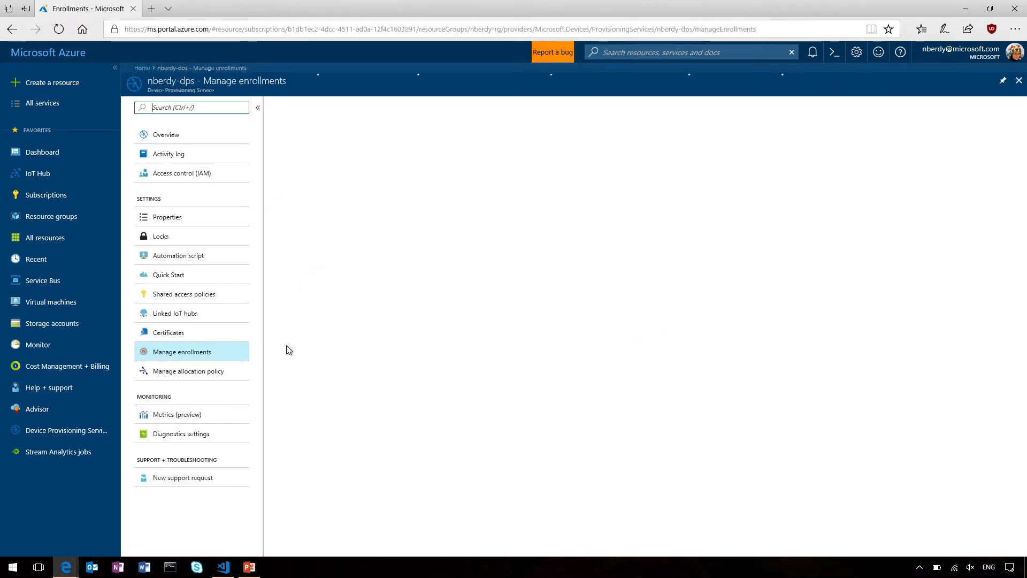
left_click(182, 352)
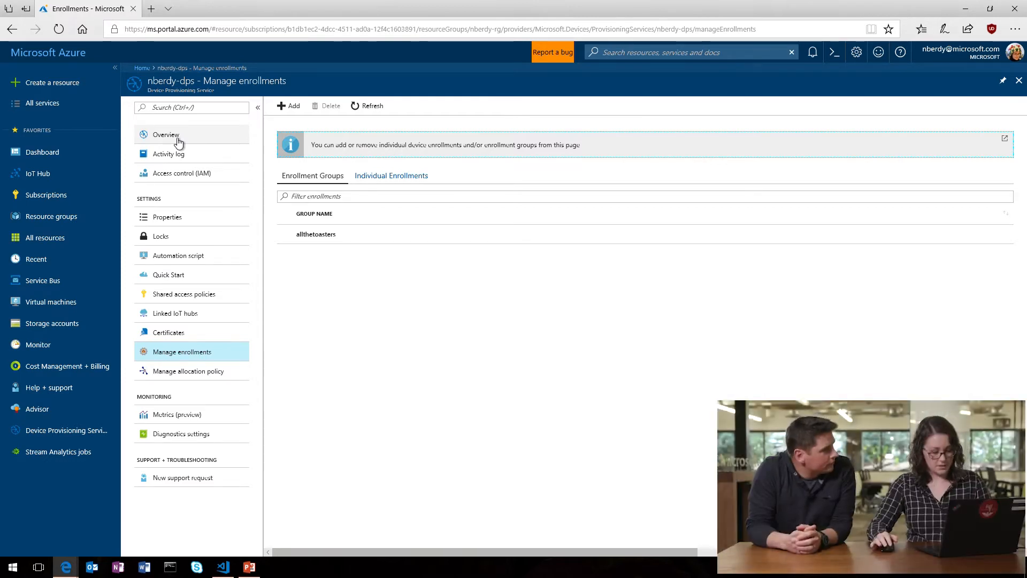
left_click(42, 151)
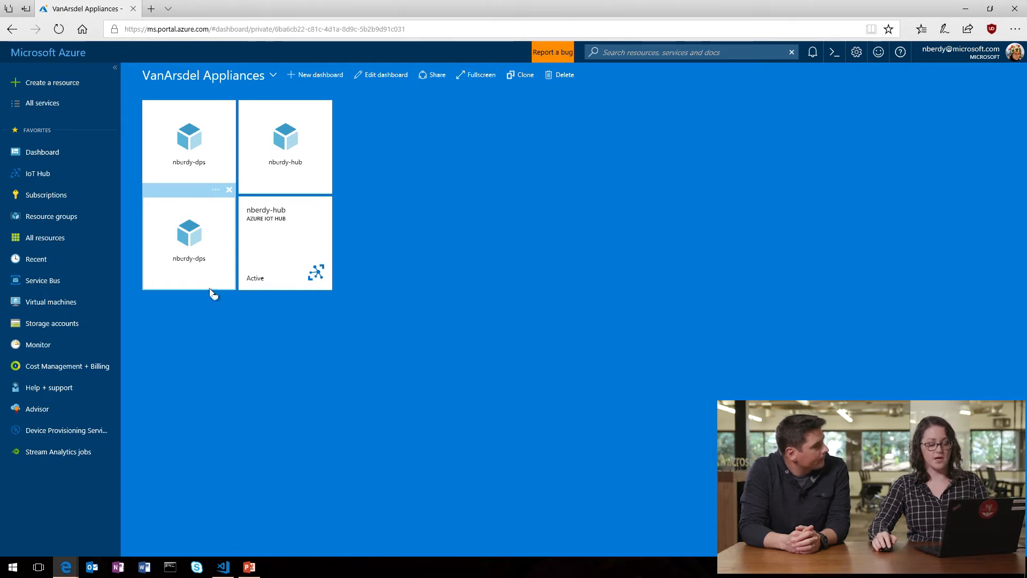
mouse_move(272, 241)
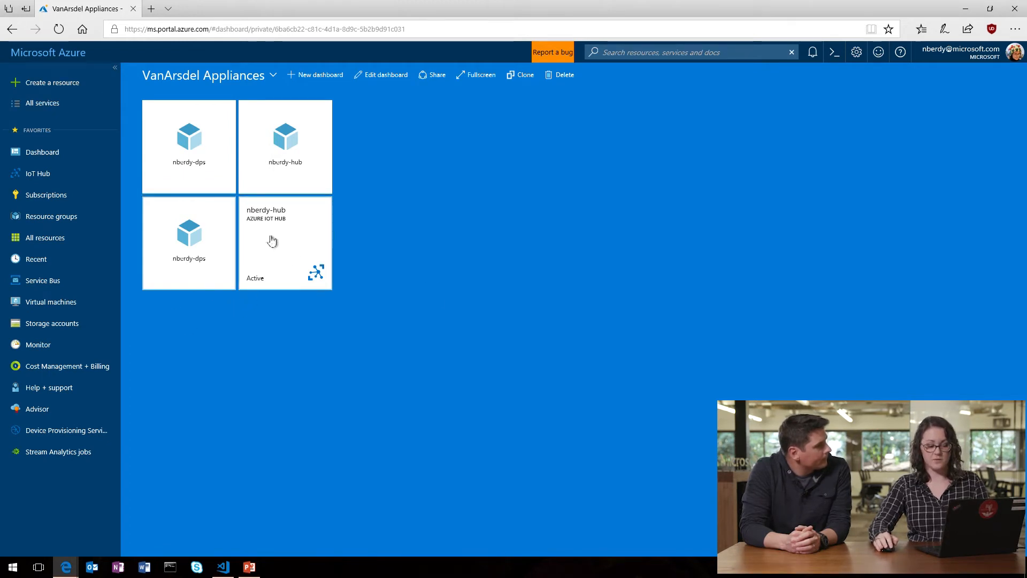
mouse_move(317, 247)
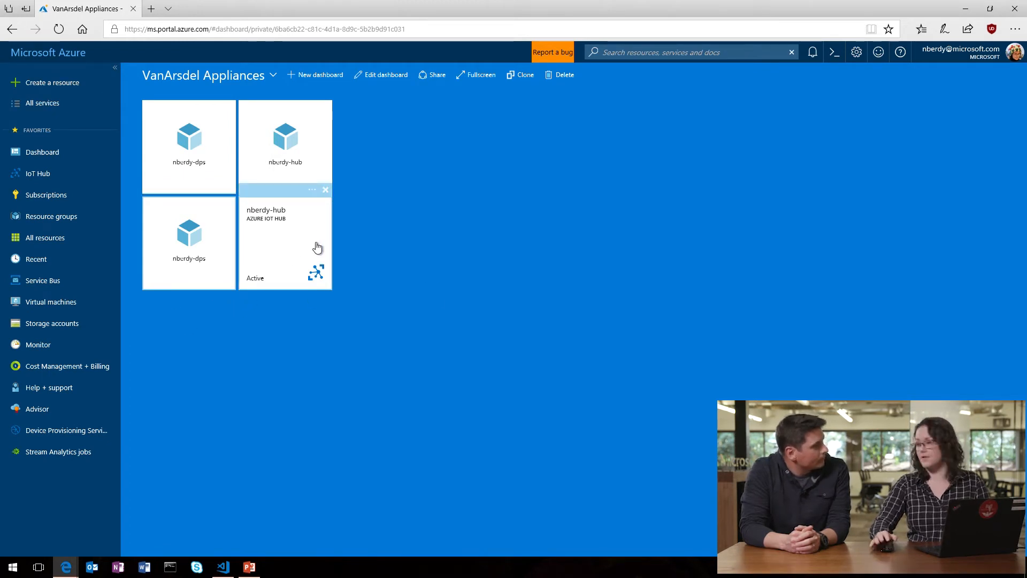
mouse_move(177, 255)
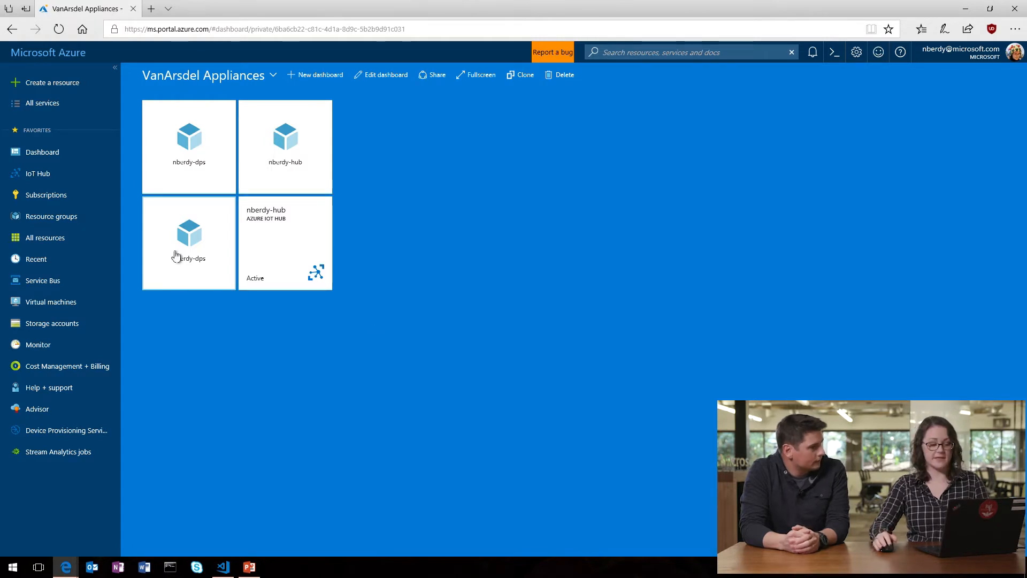
left_click(188, 236)
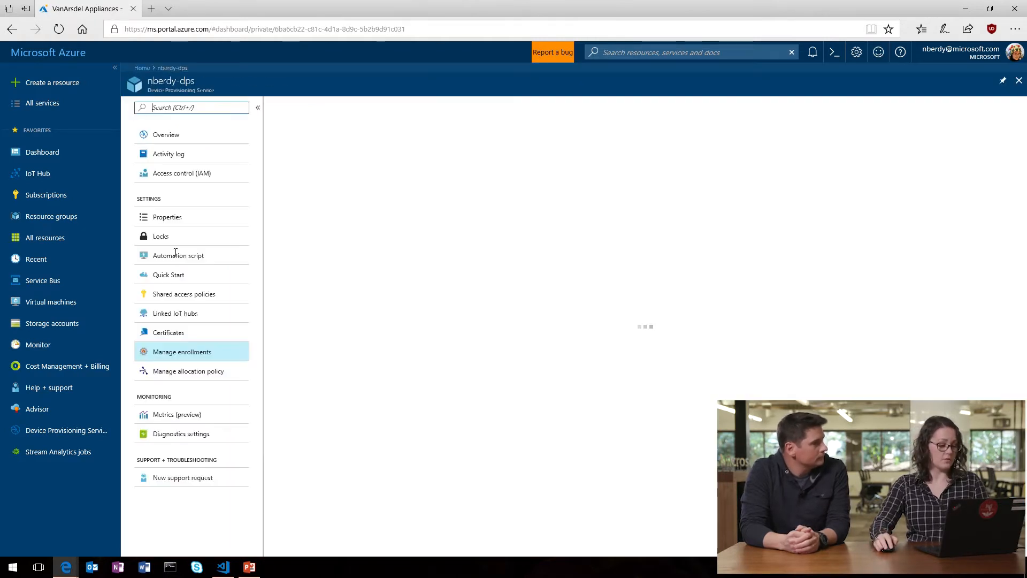
Show Linked IoT hubs for nberdy-dps, listing nberdy-hub.azure-devices.net in eastus
left_click(182, 352)
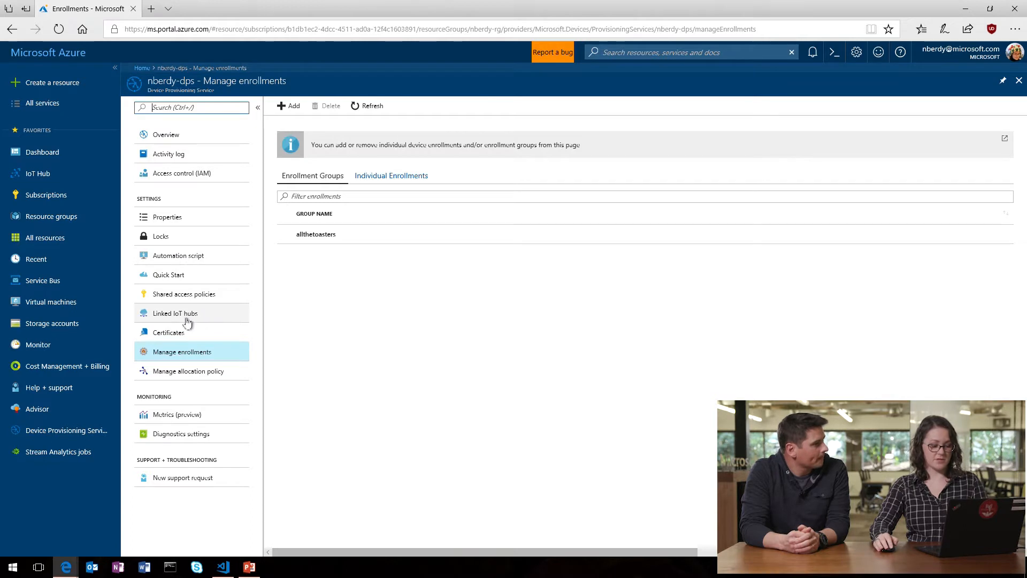
left_click(174, 312)
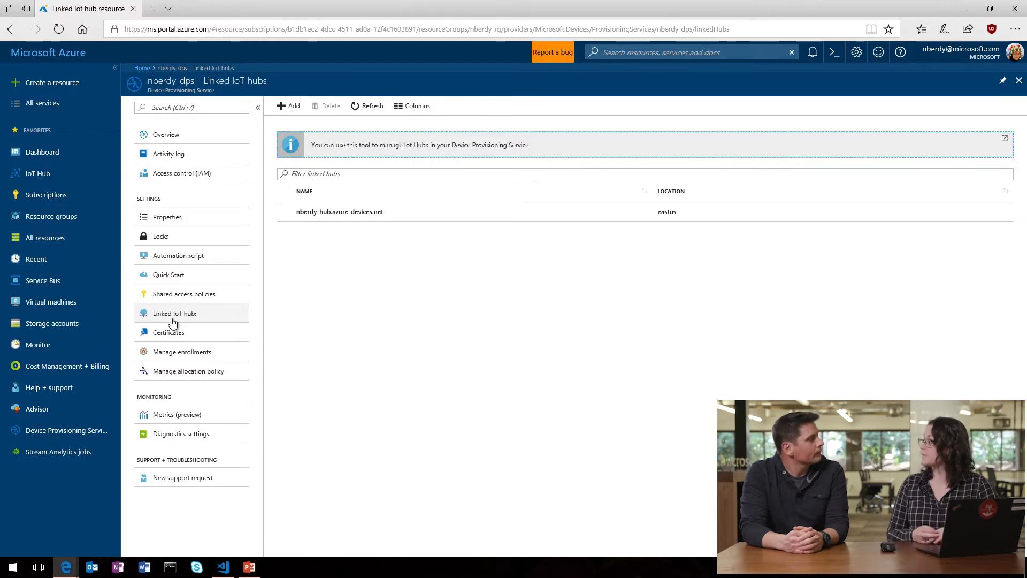
mouse_move(508, 260)
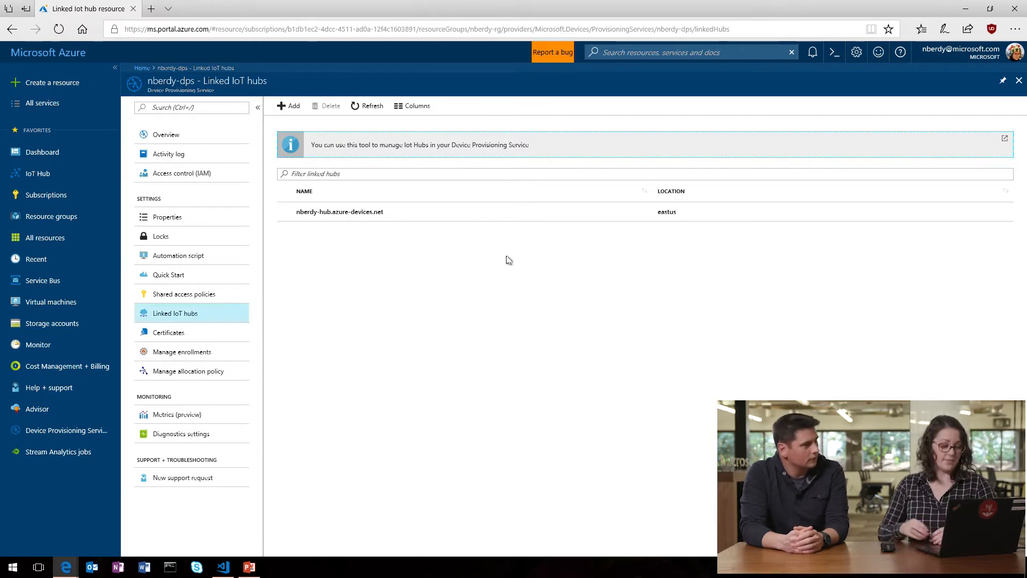
mouse_move(481, 256)
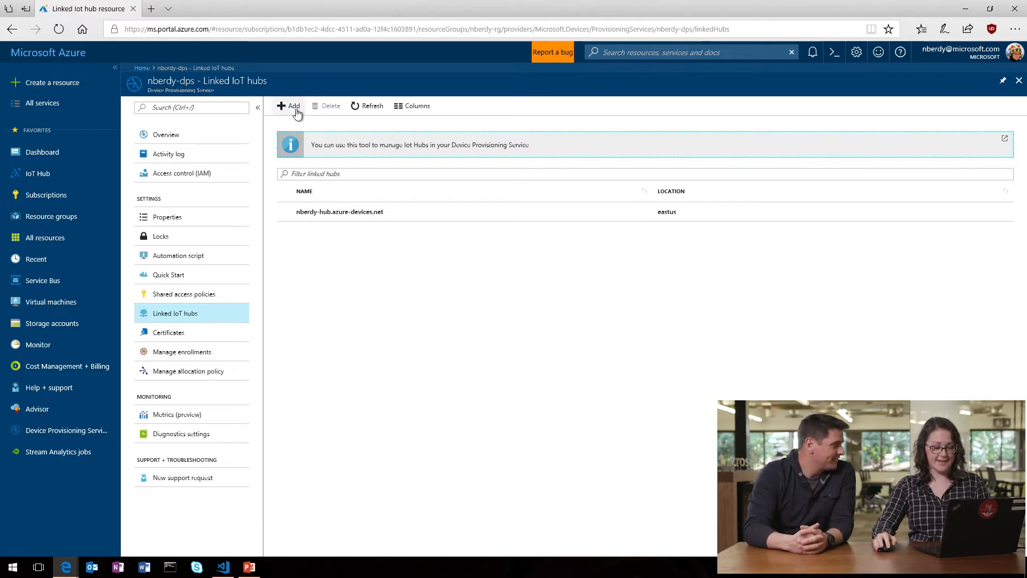
Start adding a new linked IoT hub with the Add link to IoT hub form
left_click(290, 106)
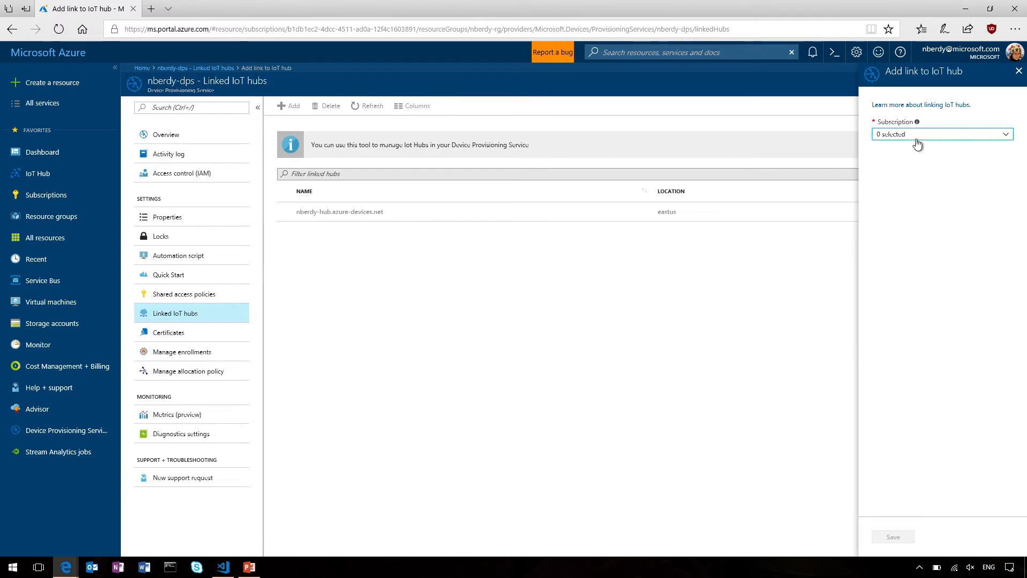
Choose the IOTHUB_TEAM_GENERAL subscription, then discard the unsaved hub link and view the allocation policy
left_click(941, 133)
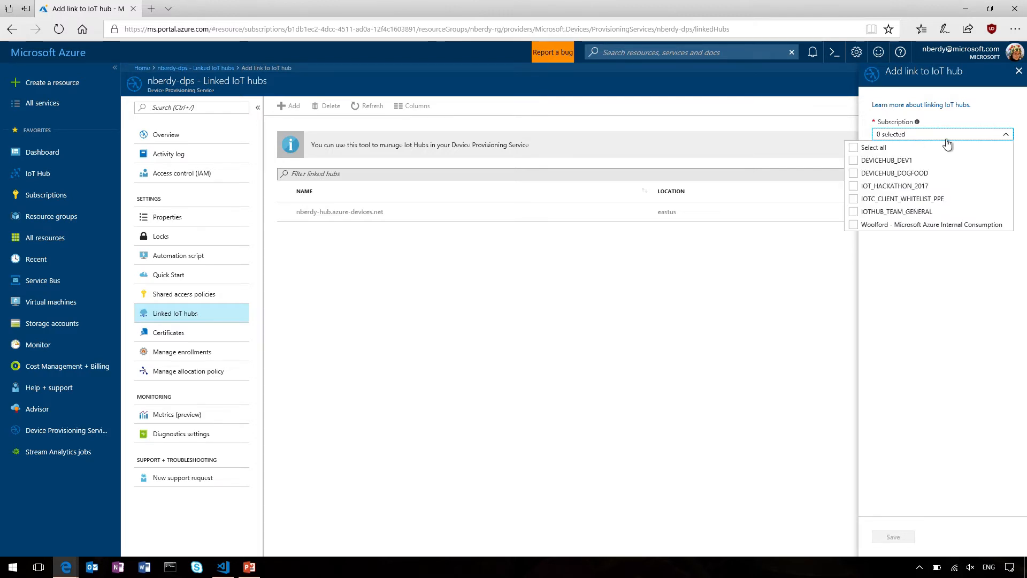
left_click(854, 211)
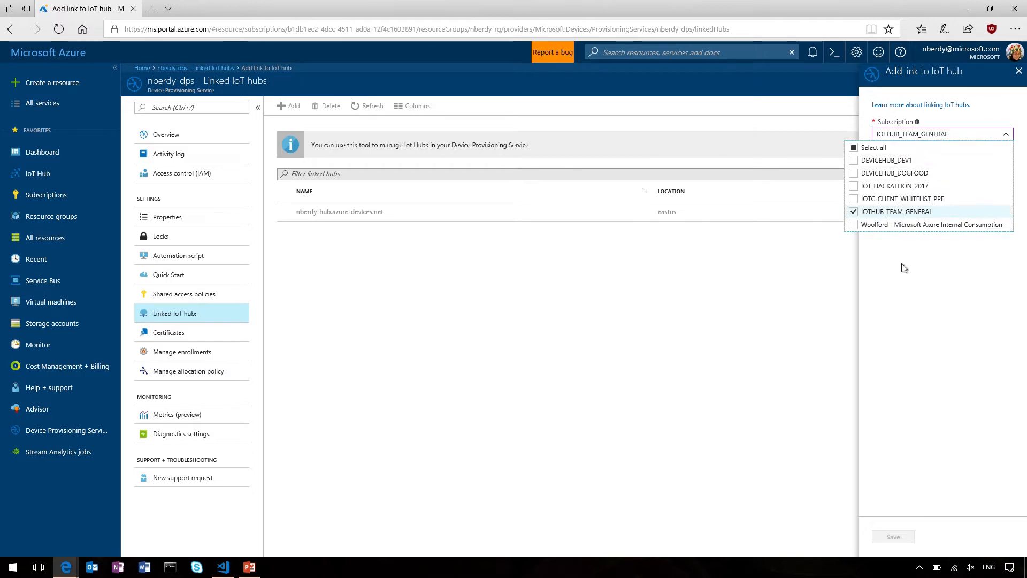
left_click(896, 211)
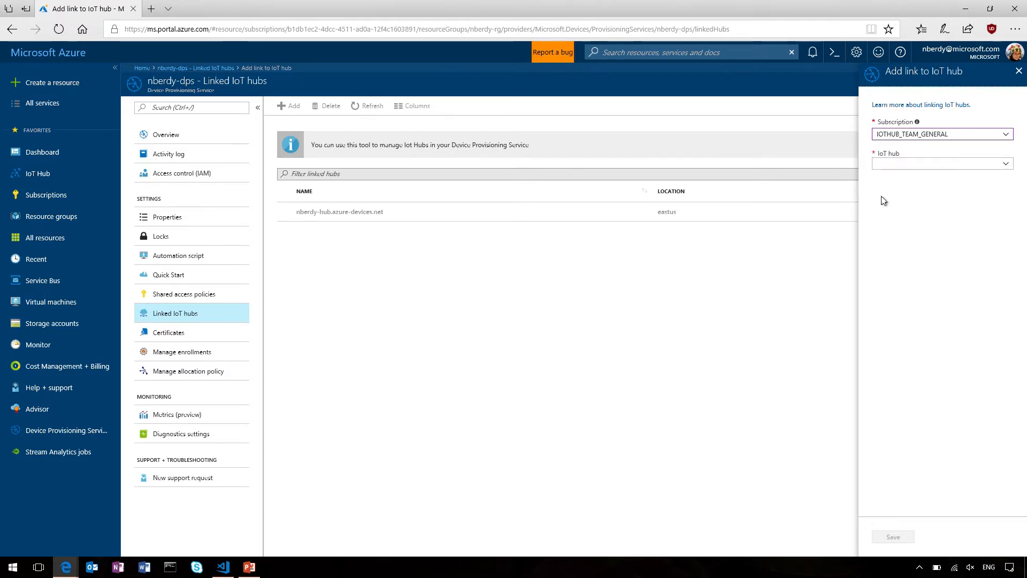
left_click(1018, 70)
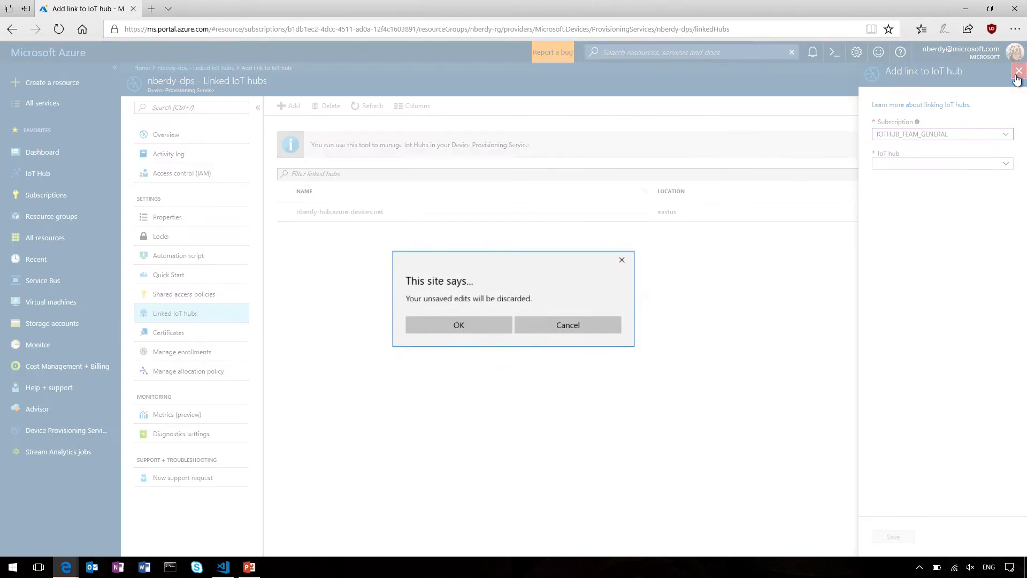
left_click(460, 324)
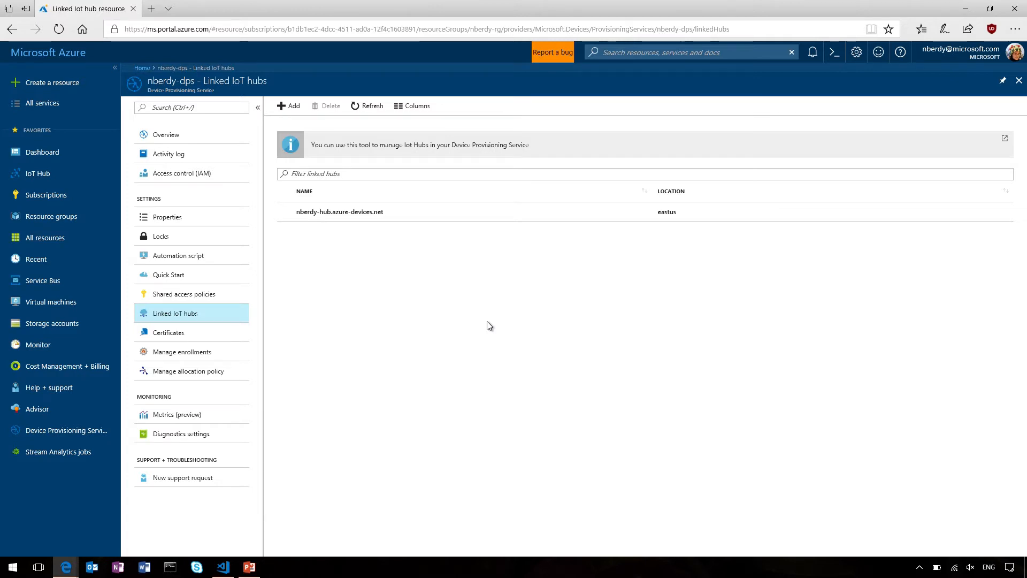
mouse_move(431, 335)
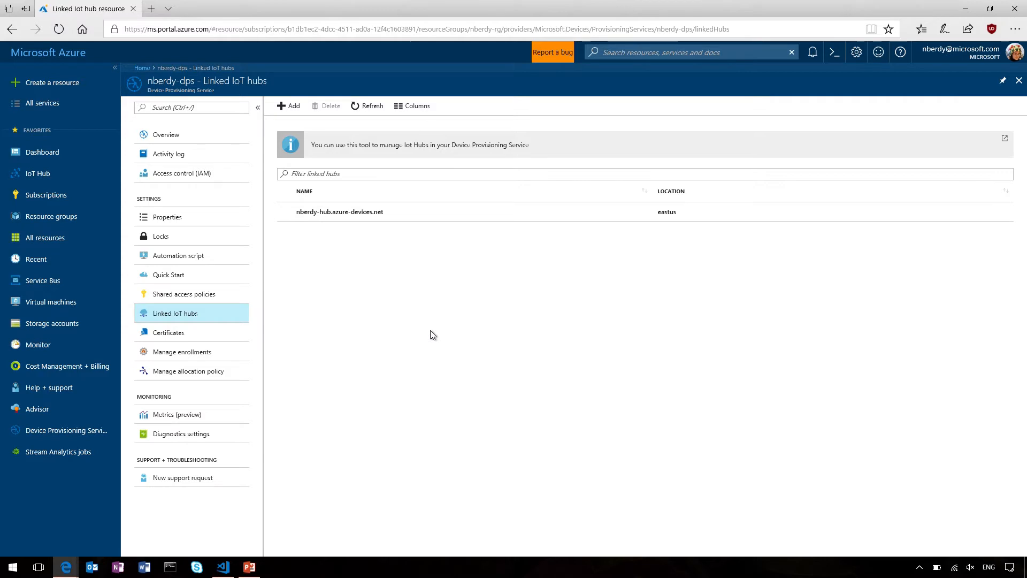
mouse_move(343, 332)
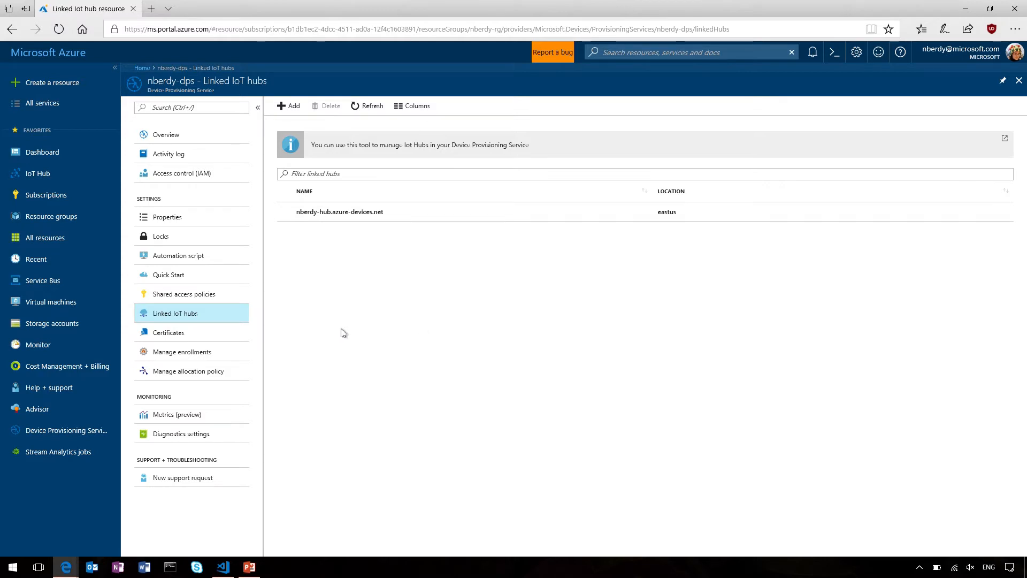
left_click(187, 371)
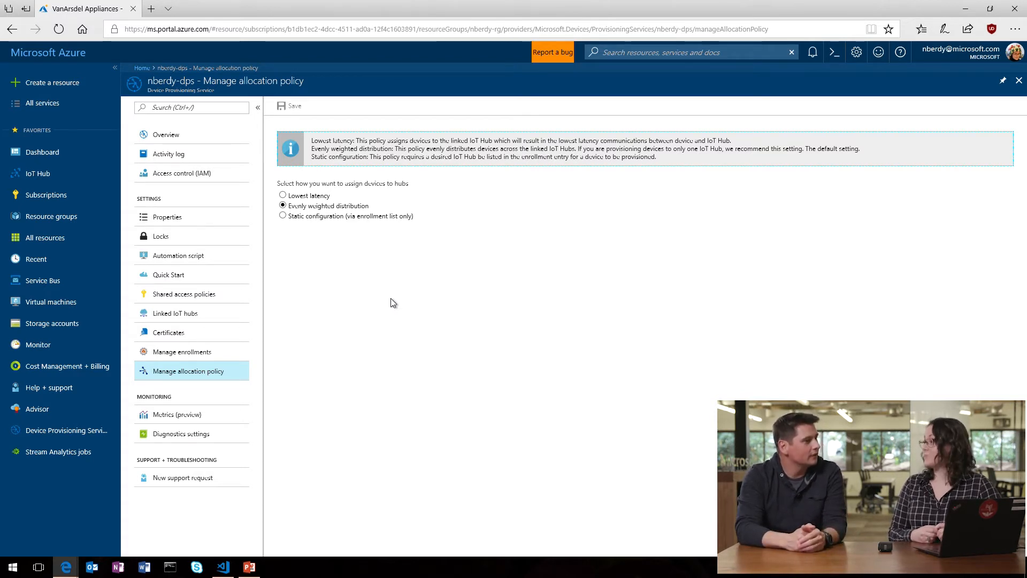
mouse_move(319, 229)
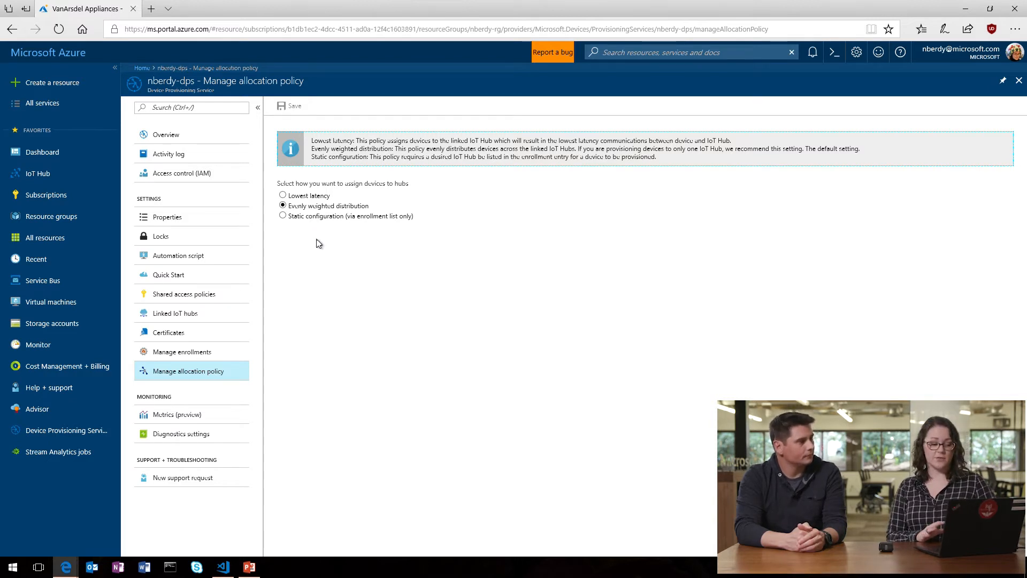
mouse_move(168, 360)
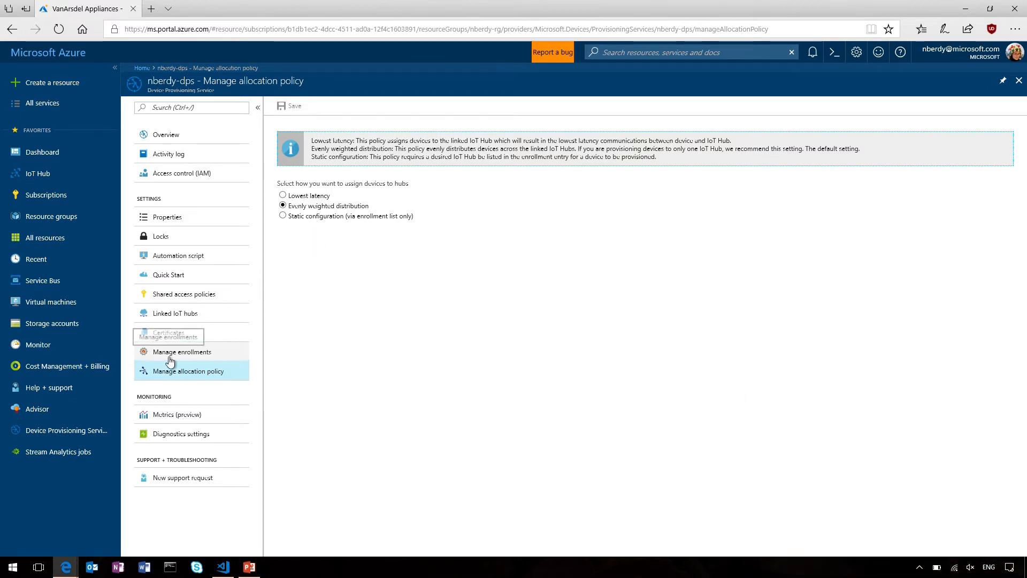
Show Manage enrollments for nberdy-dps and dismiss the App Service advisory notification
left_click(184, 352)
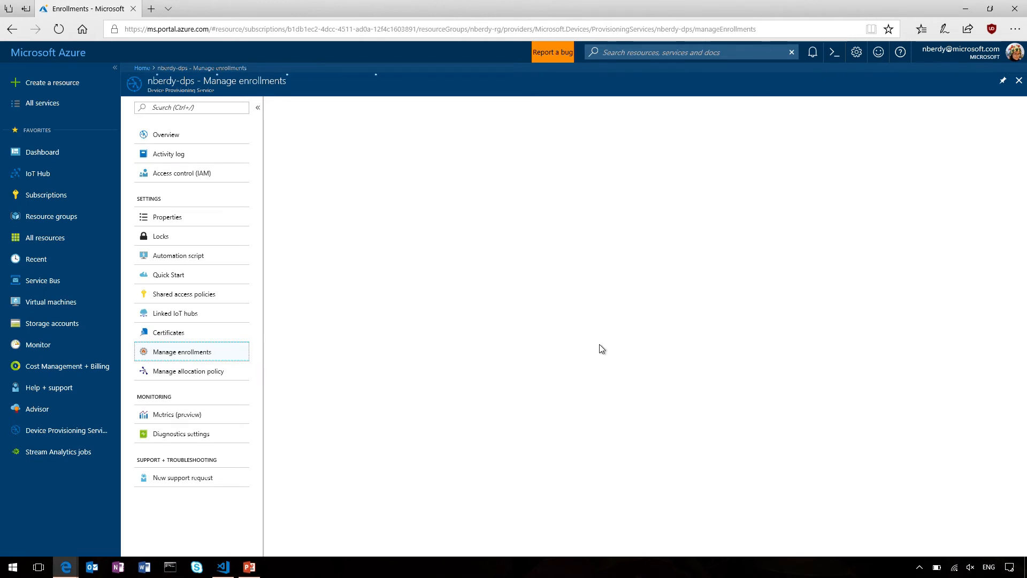
left_click(182, 352)
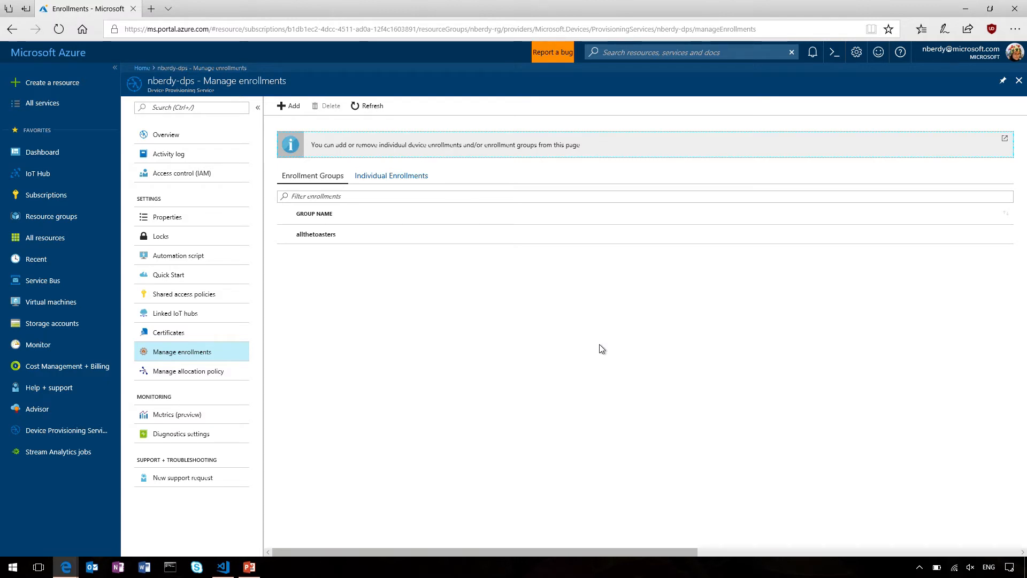
left_click(812, 51)
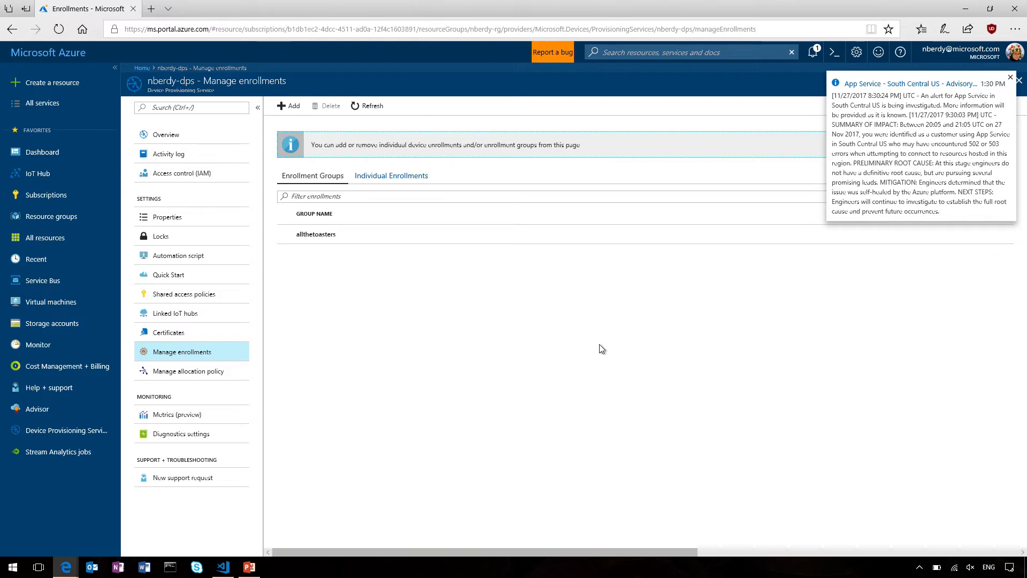
mouse_move(1000, 72)
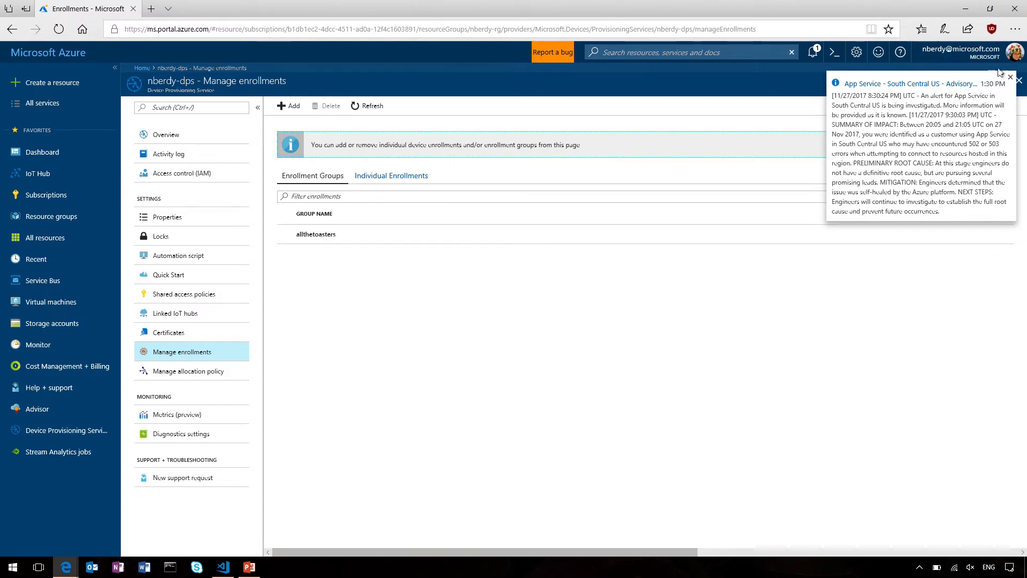
left_click(1020, 79)
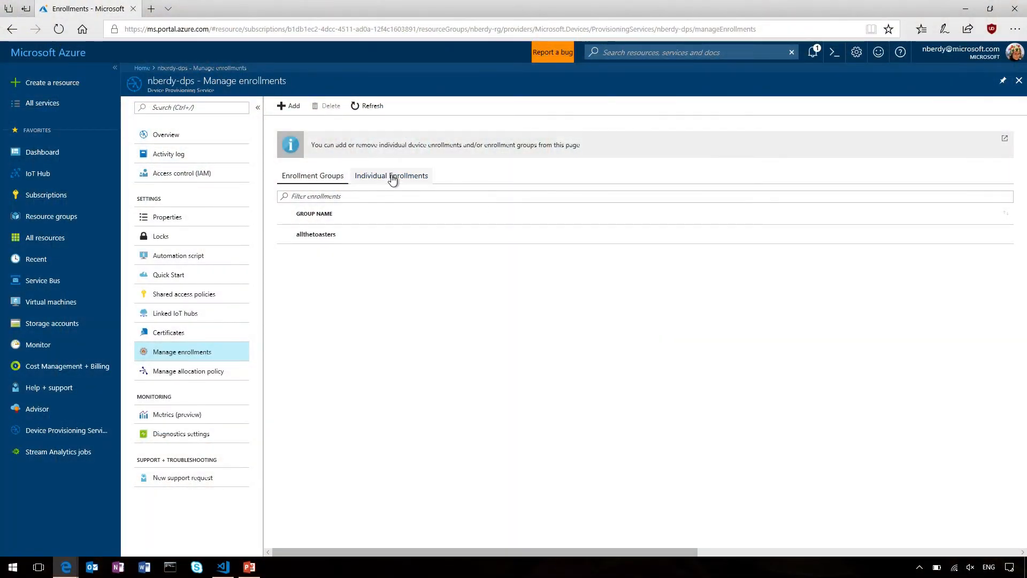
List the individual enrollments nberdy-dps-demo-device and nberdy-dps-demo-device2
left_click(392, 175)
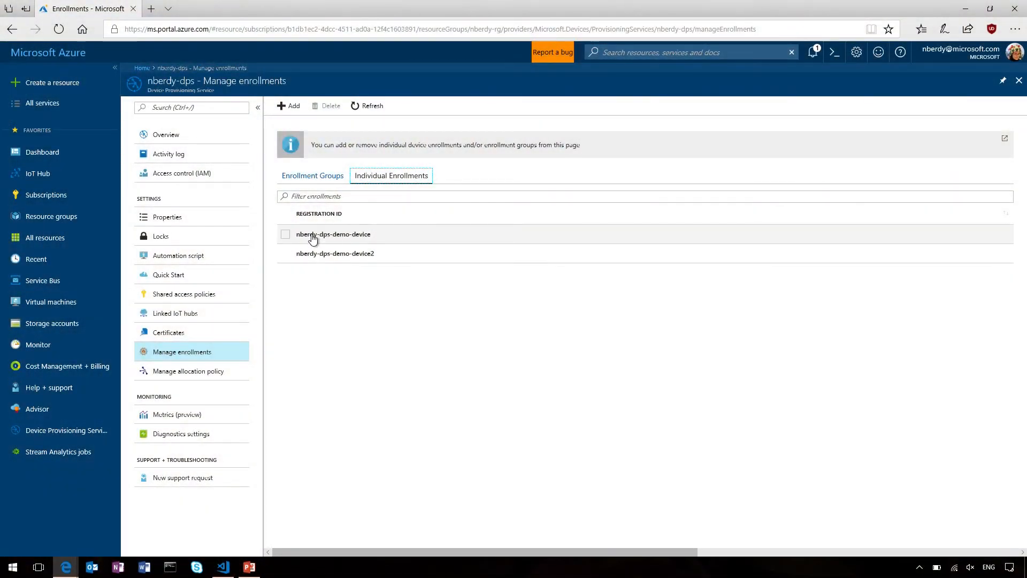
Show the nberdy-dps-demo-device enrollment details with X509 attestation and device ID ignite-device
left_click(334, 234)
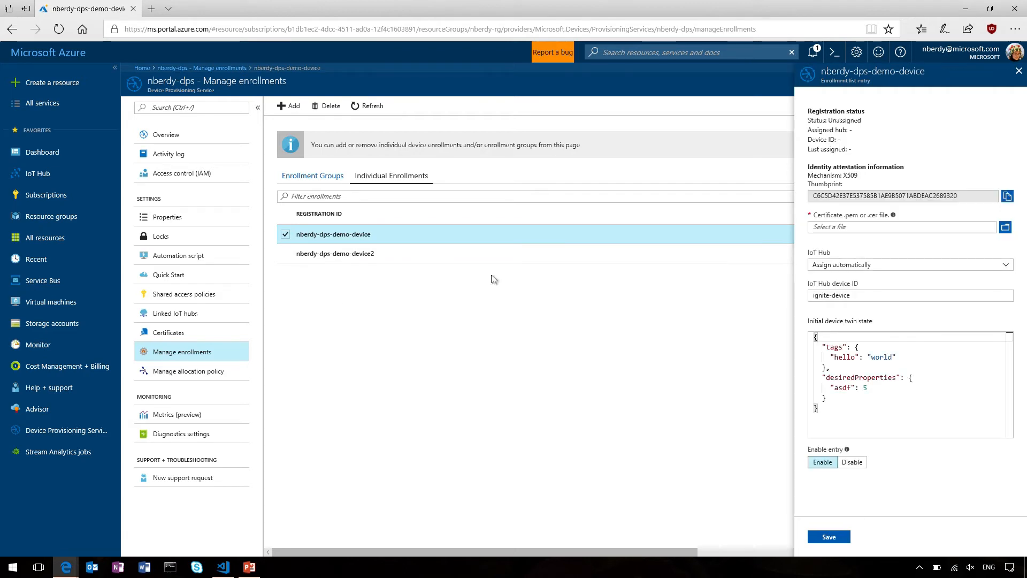
mouse_move(892, 138)
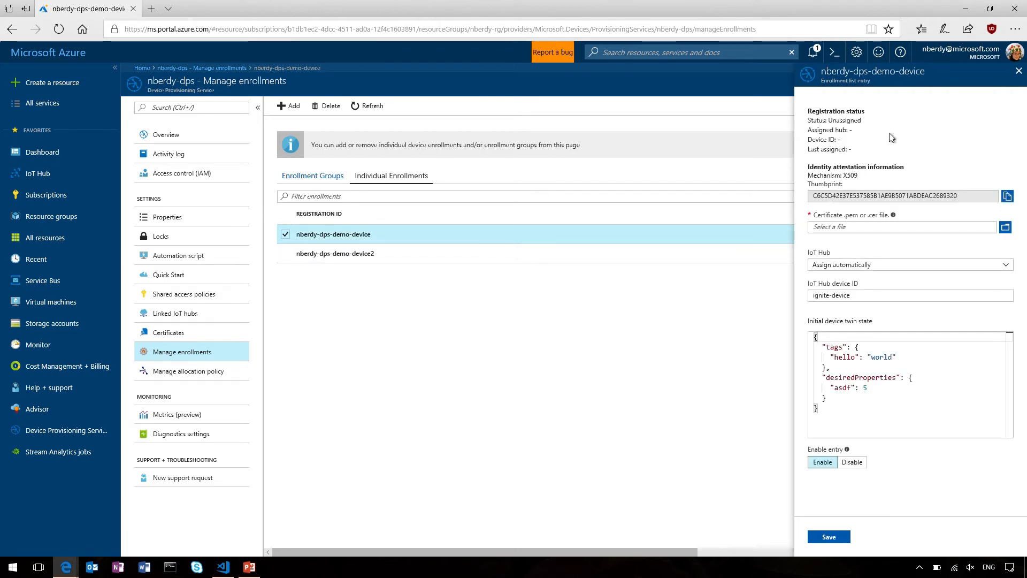
mouse_move(861, 150)
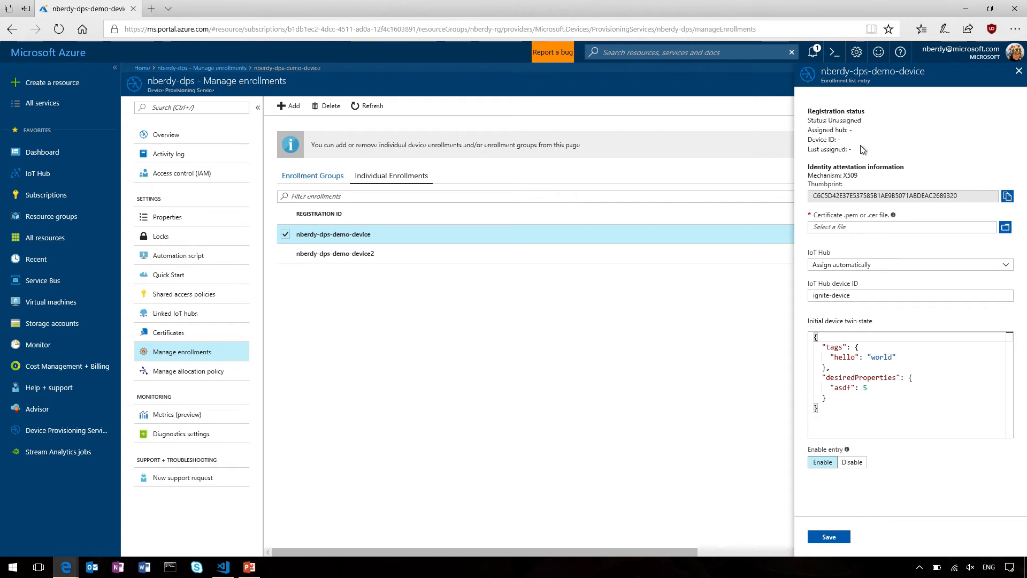
mouse_move(848, 188)
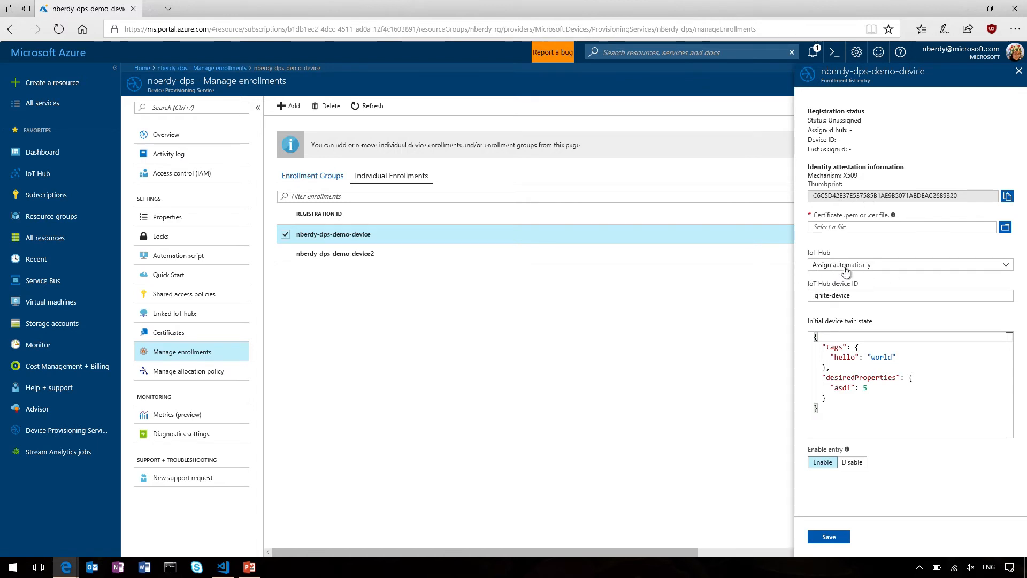
Assign the enrollment to nberdy-hub.azure-devices.net, then discard the unsaved edit
left_click(910, 264)
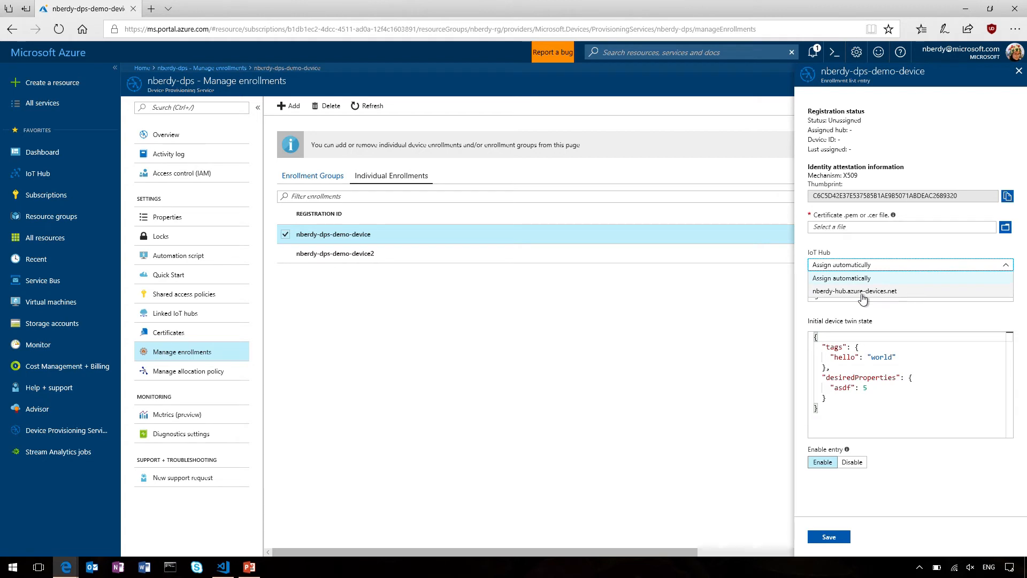
left_click(854, 291)
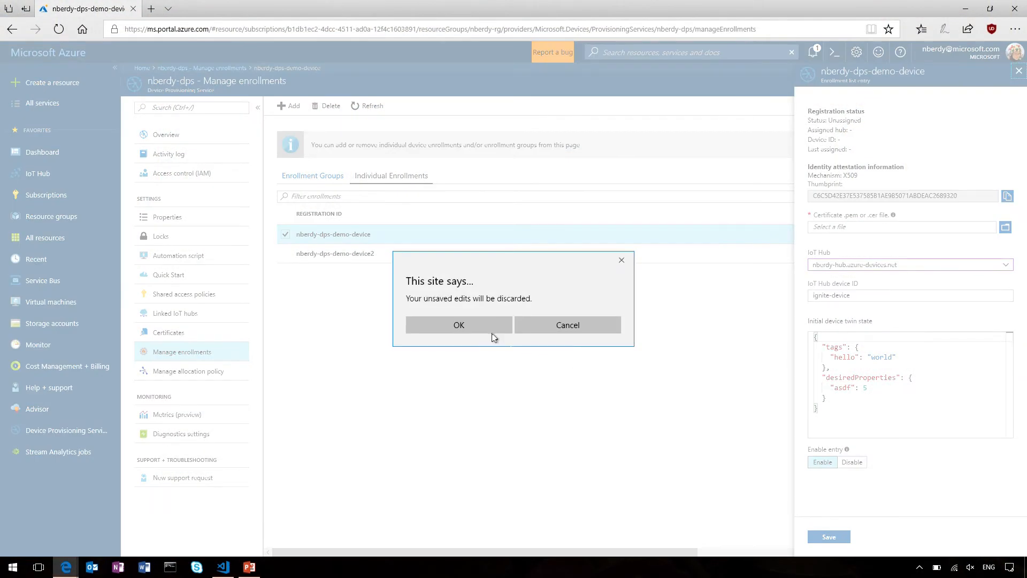
left_click(459, 325)
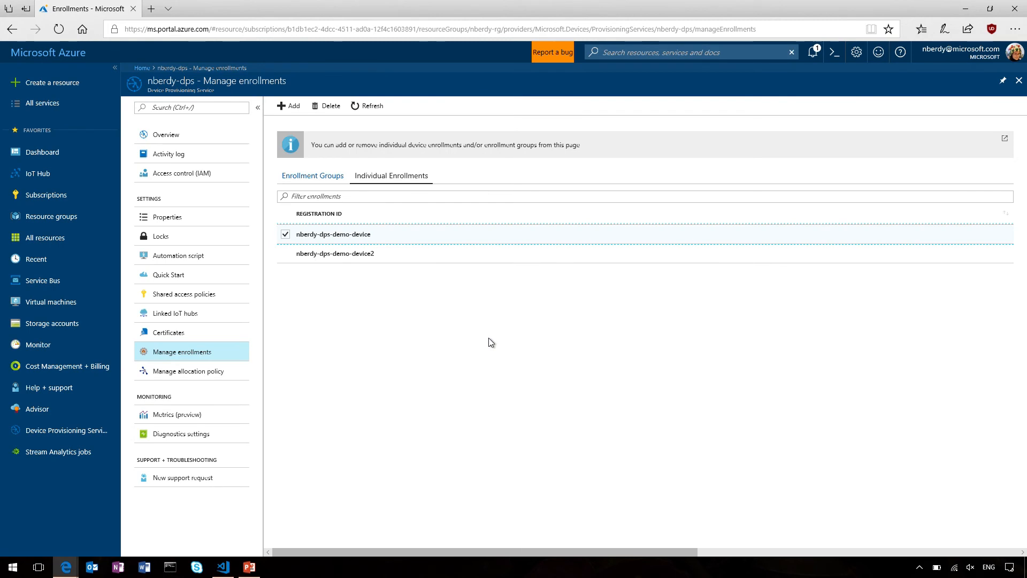